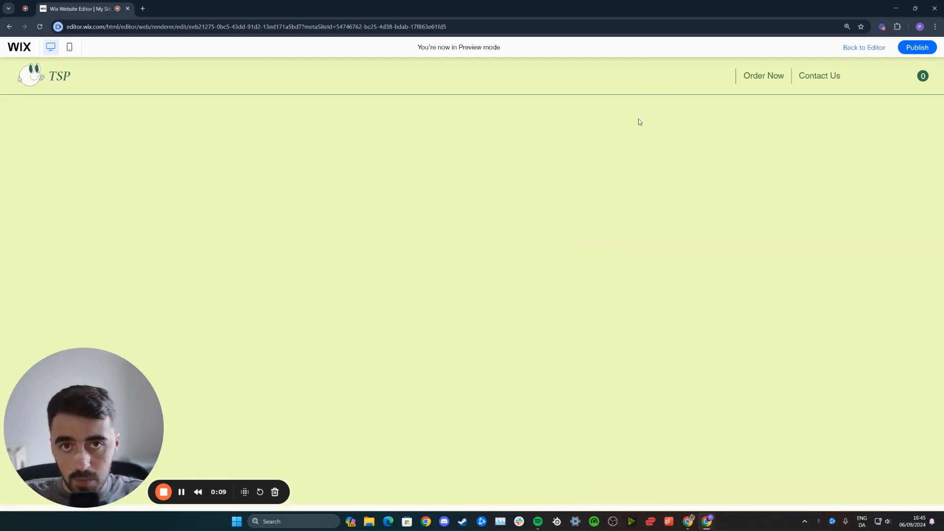
Leave the site preview and return to editing the Home page
{"action": "left_click", "coordinate": [864, 47]}
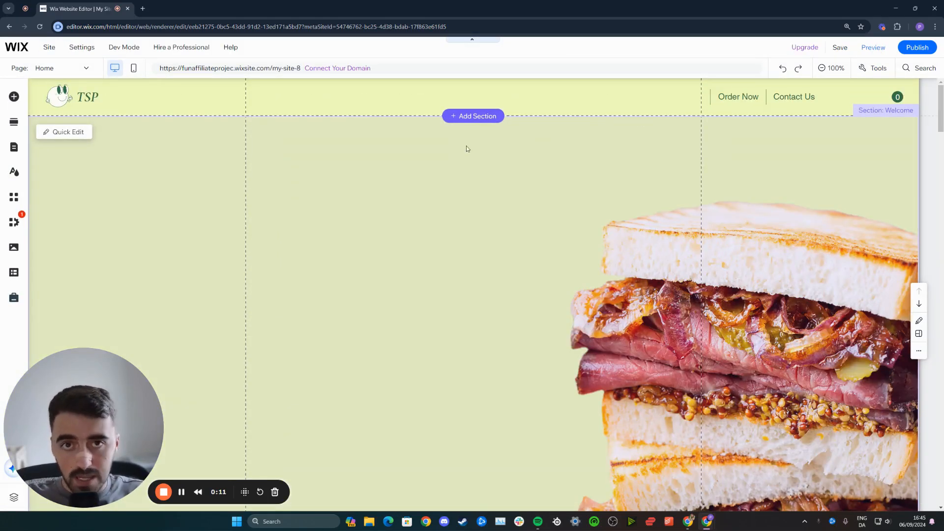
Add the free marble-texture image from Add Elements > Image onto the welcome section
{"action": "left_click", "coordinate": [14, 97]}
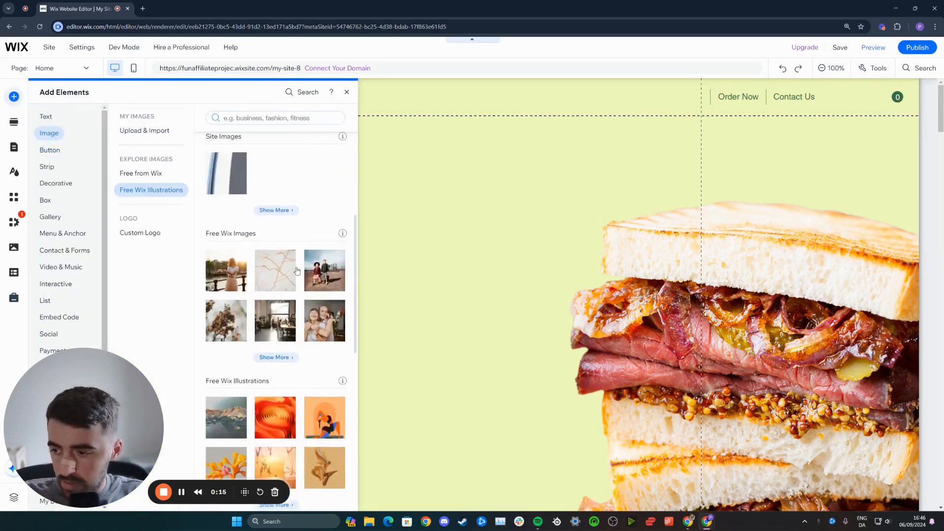
{"action": "left_click", "coordinate": [347, 92]}
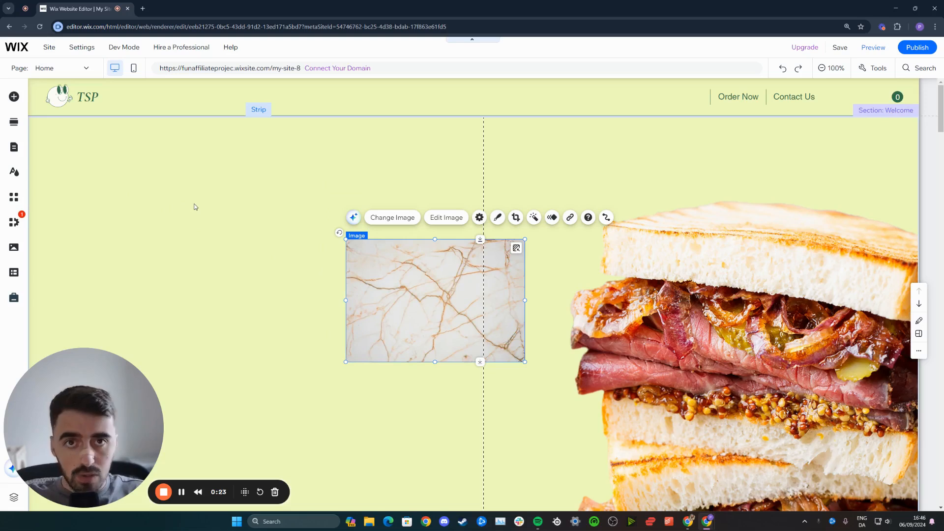
{"action": "mouse_move", "coordinate": [13, 122]}
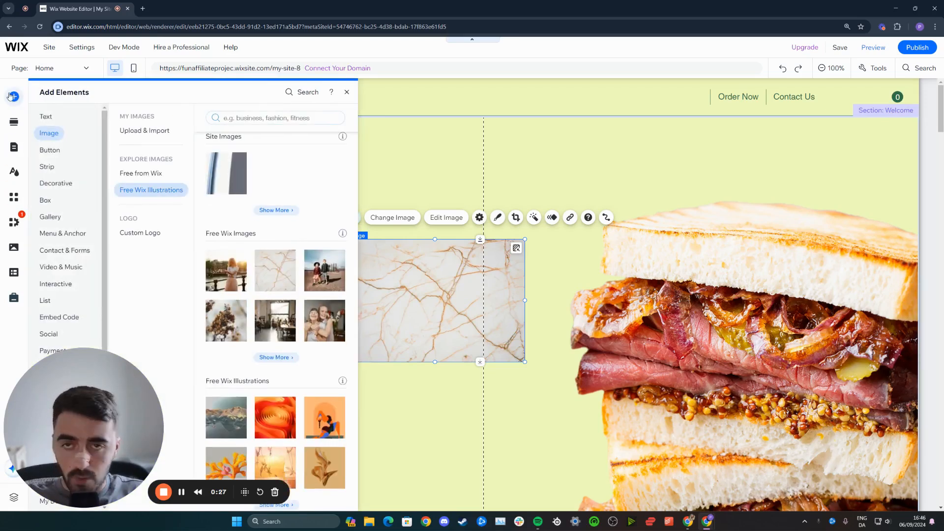
Add a hover box design from Interactive > Hover Boxes to the left of the marble image
{"action": "left_click", "coordinate": [46, 117]}
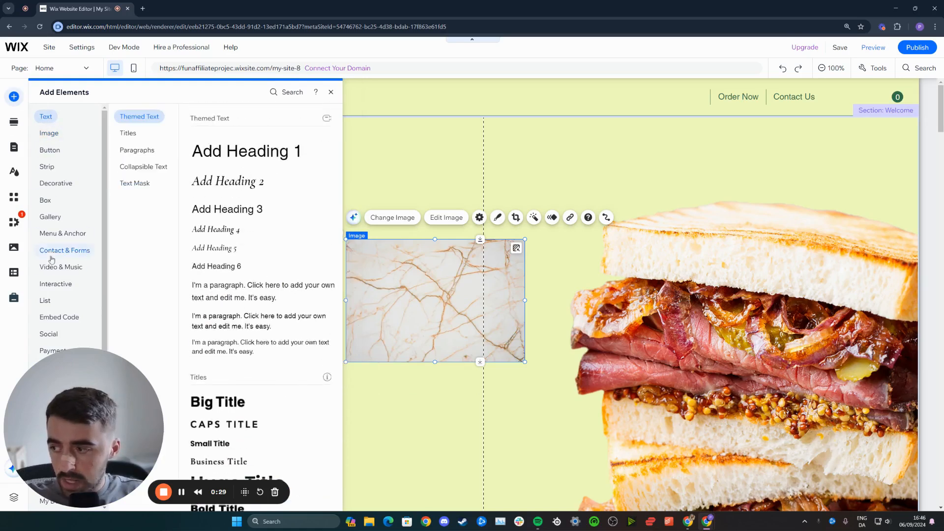
{"action": "left_click", "coordinate": [55, 283]}
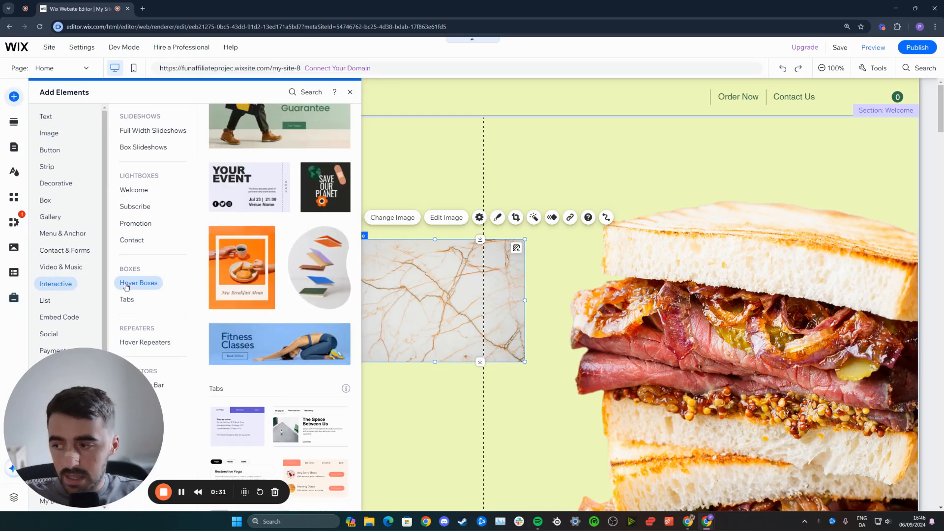
{"action": "left_click", "coordinate": [138, 283]}
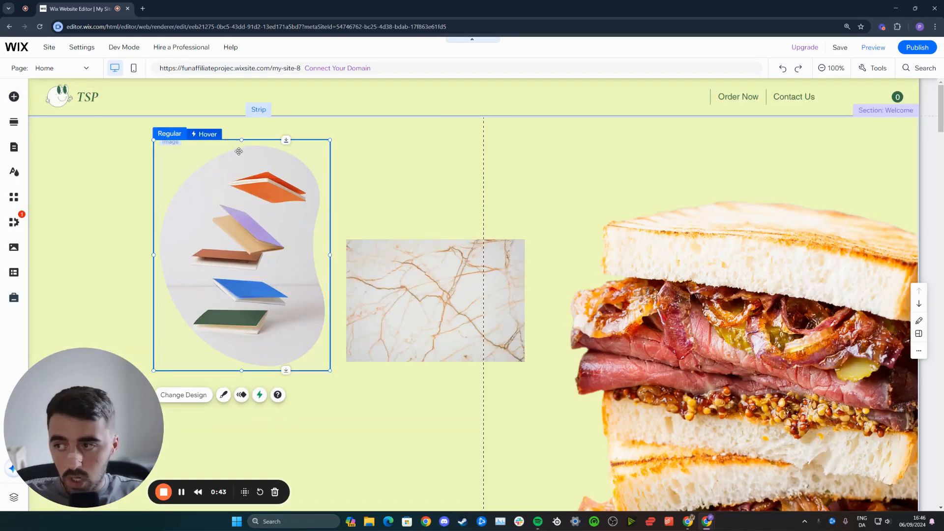
{"action": "mouse_move", "coordinate": [233, 162]}
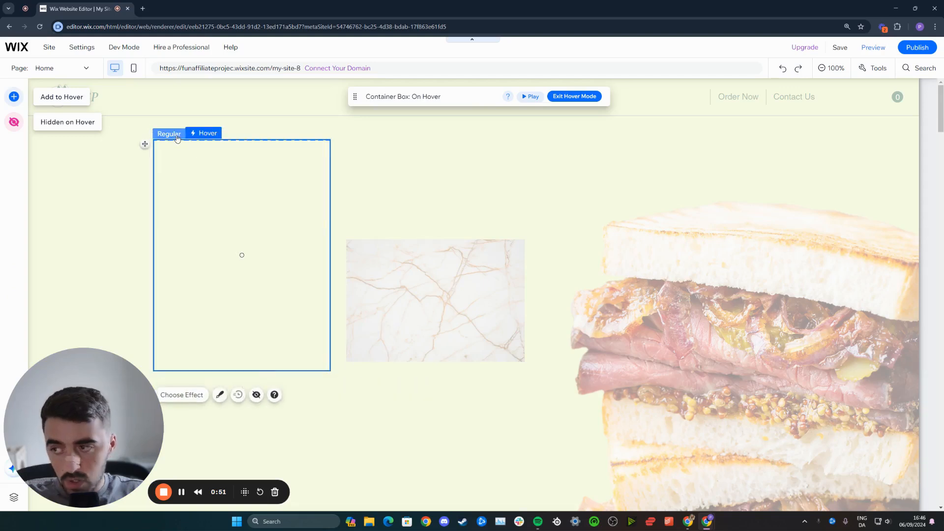
Exit hover mode, widen the empty hover box and select the marble image
{"action": "left_click", "coordinate": [574, 96]}
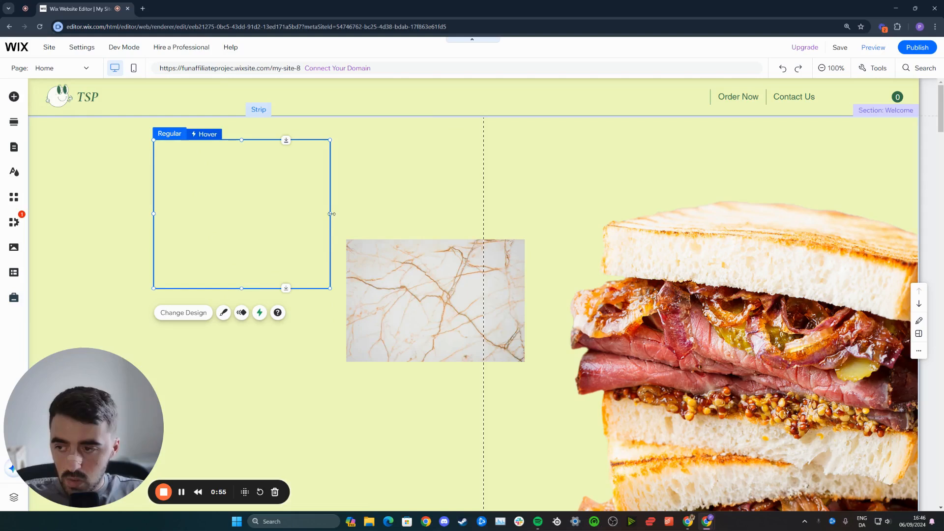
{"action": "left_click_drag", "start_coordinate": [330, 214], "coordinate": [382, 214]}
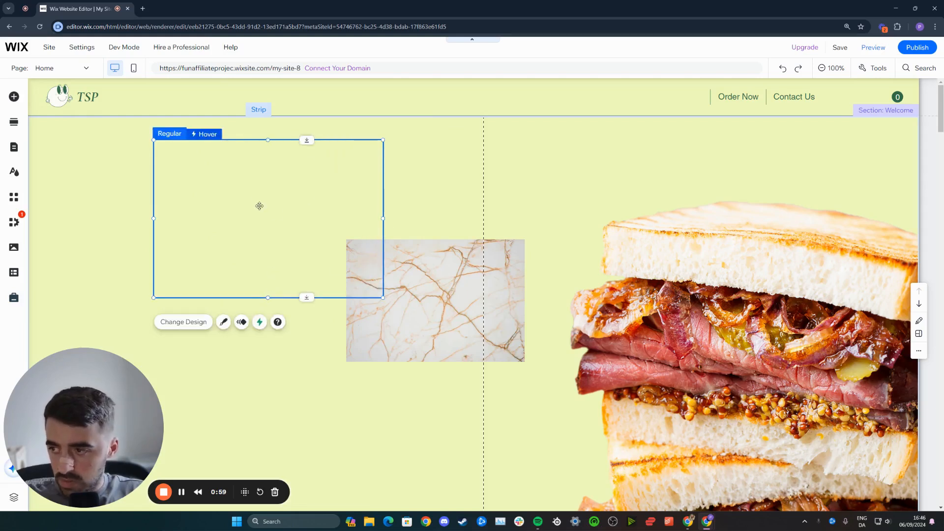
{"action": "left_click", "coordinate": [435, 299]}
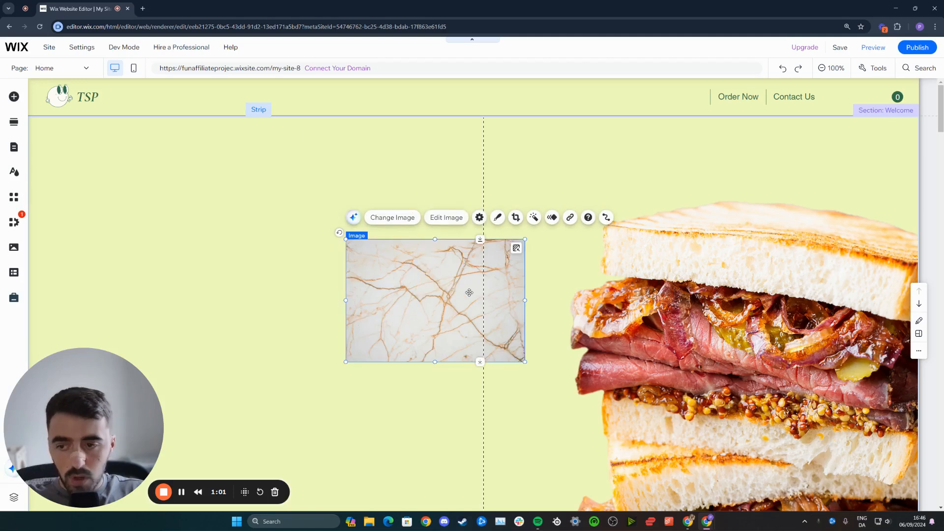
Move the marble image inside the hover box as its regular-state content
{"action": "left_click_drag", "start_coordinate": [469, 293], "coordinate": [345, 232]}
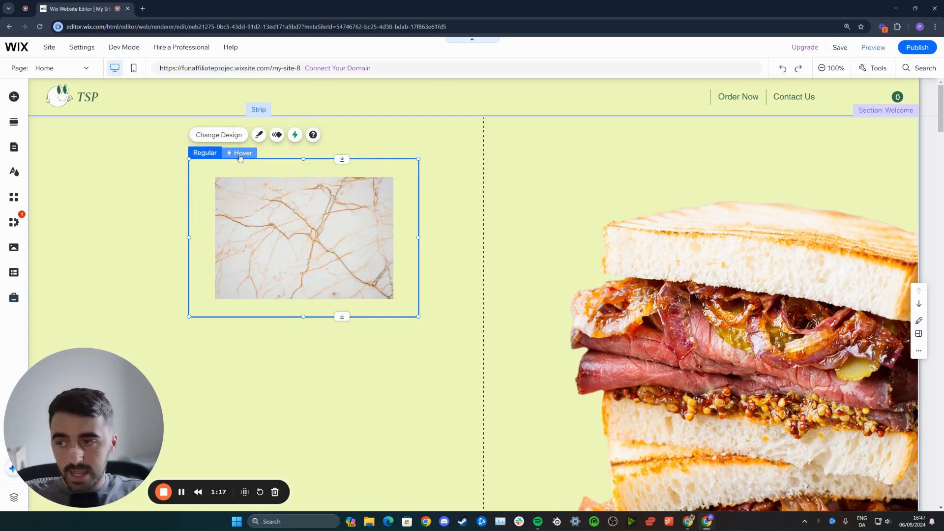
Switch the hover box to its empty hover state for editing
{"action": "left_click", "coordinate": [239, 152]}
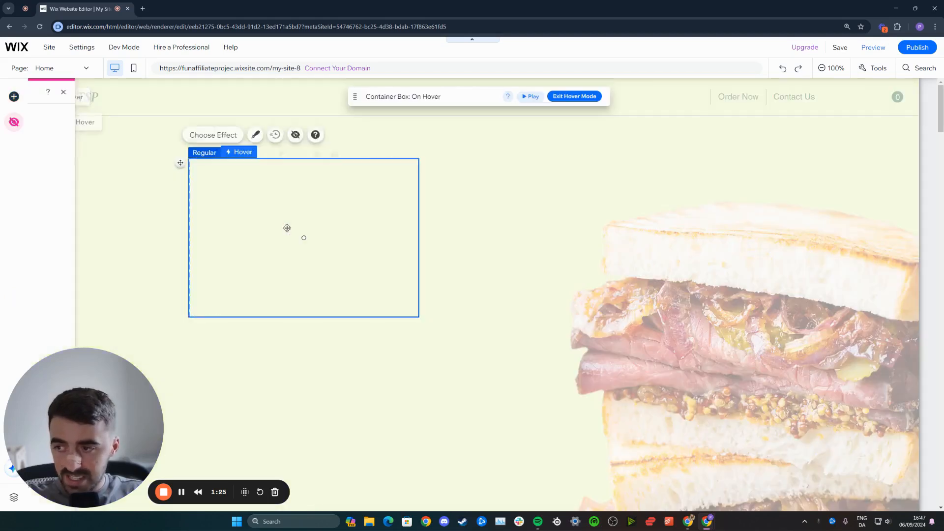
{"action": "left_click", "coordinate": [204, 152]}
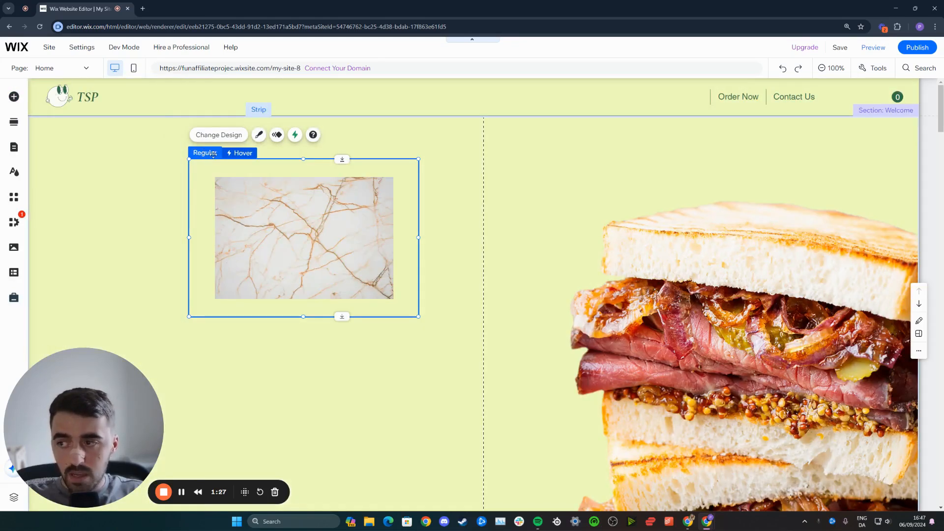
{"action": "left_click", "coordinate": [243, 152]}
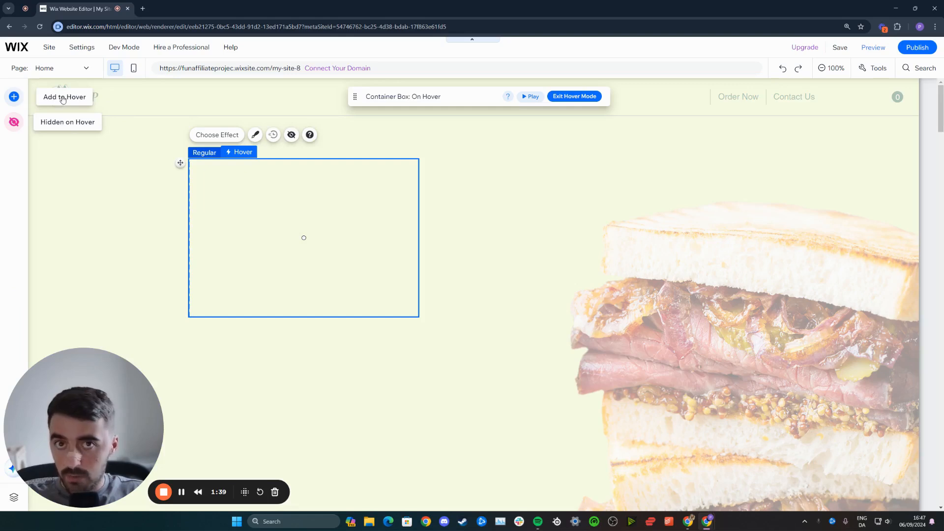
Add the woman-by-river photo to the hover state, center it in the box, and return to Regular
{"action": "left_click", "coordinate": [14, 96]}
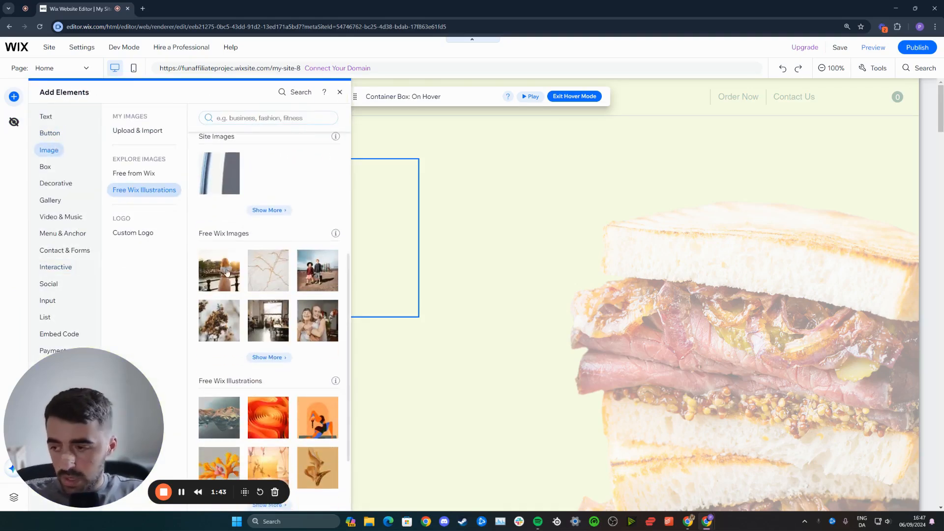
{"action": "left_click", "coordinate": [341, 93]}
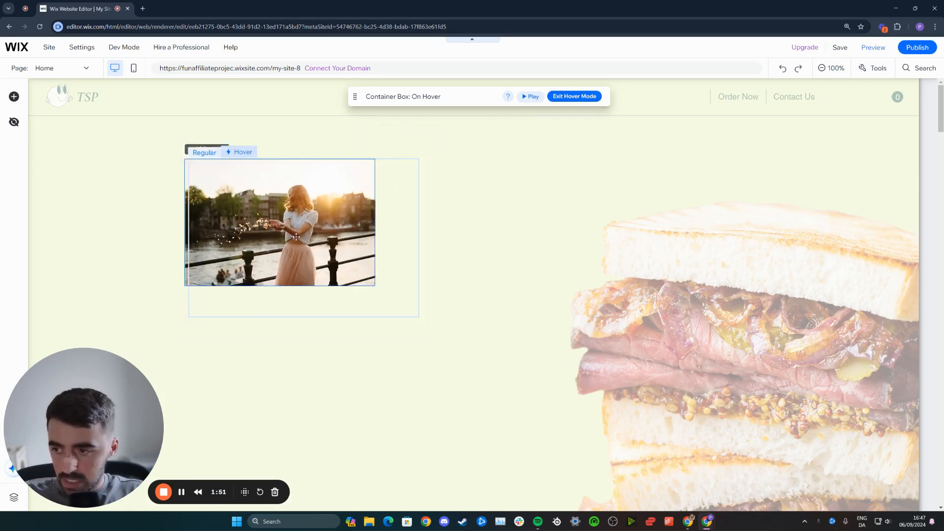
{"action": "left_click_drag", "start_coordinate": [279, 224], "coordinate": [304, 238]}
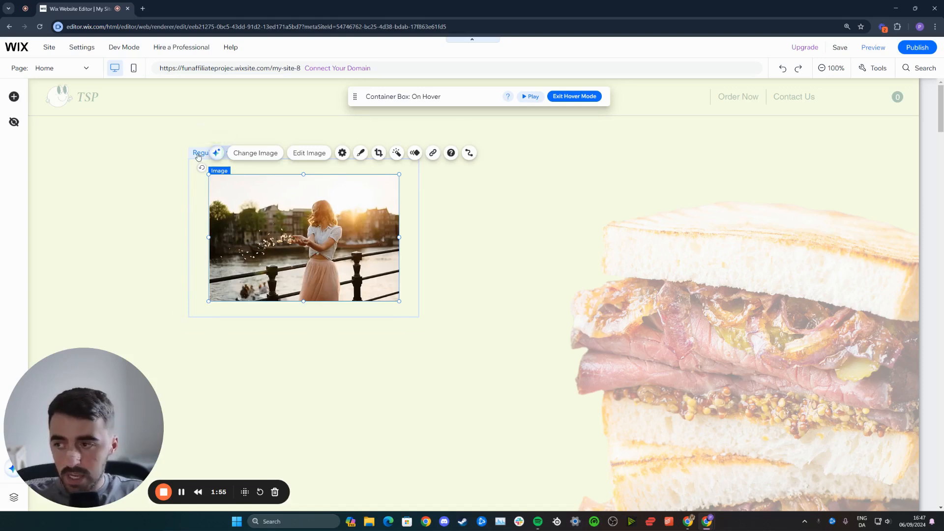
{"action": "left_click", "coordinate": [199, 152]}
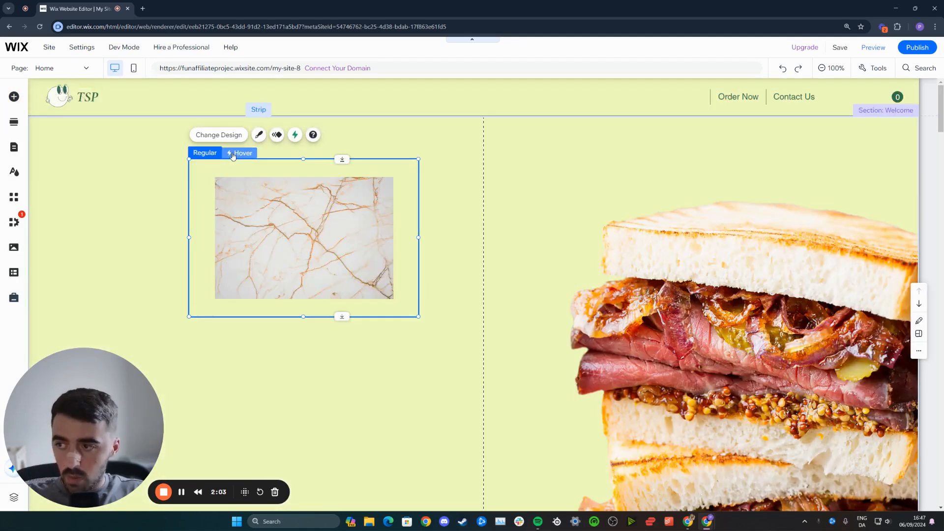
Check the hover state, then preview the page to verify the marble swaps to the woman-by-river photo
{"action": "left_click", "coordinate": [239, 152]}
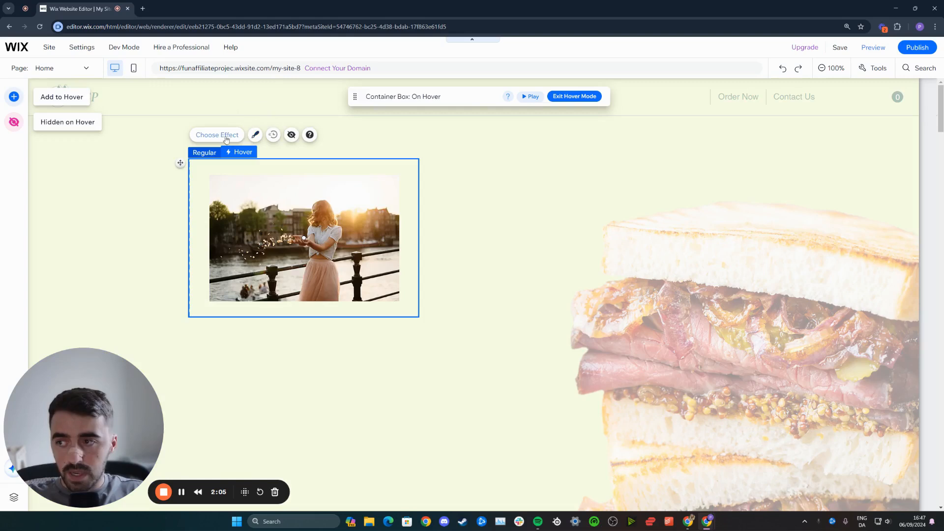
{"action": "mouse_move", "coordinate": [255, 134]}
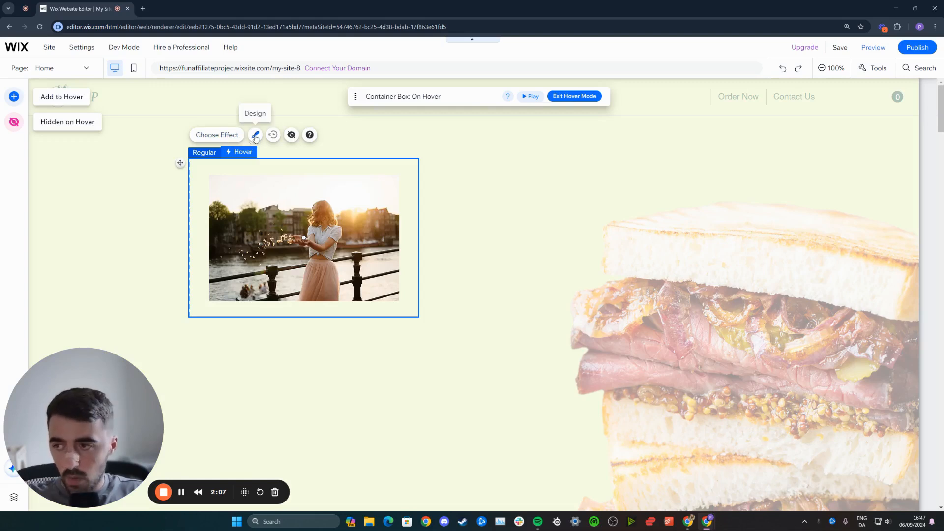
{"action": "mouse_move", "coordinate": [273, 135]}
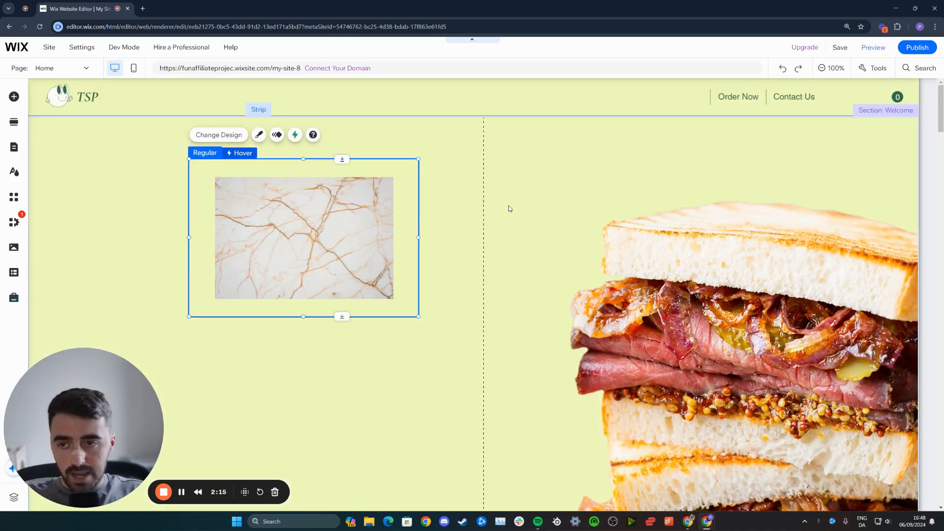
{"action": "mouse_move", "coordinate": [873, 48]}
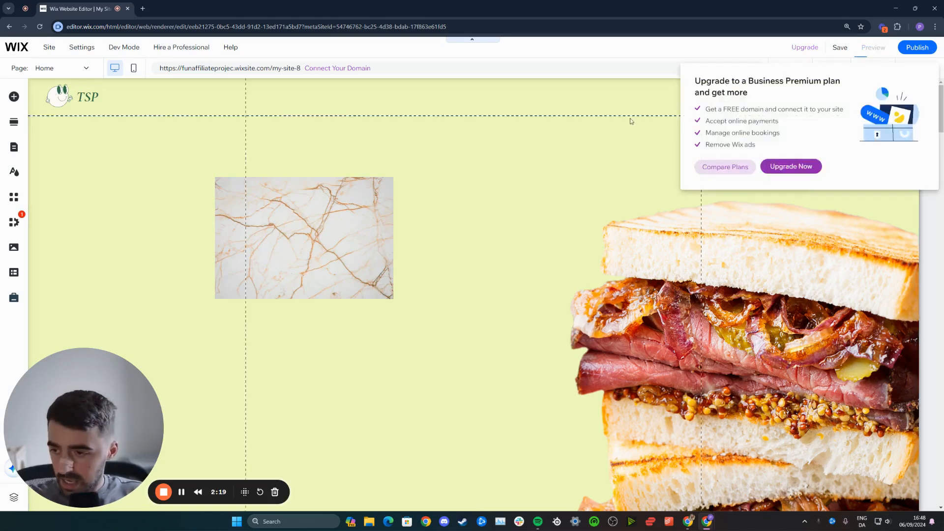
{"action": "left_click", "coordinate": [874, 47]}
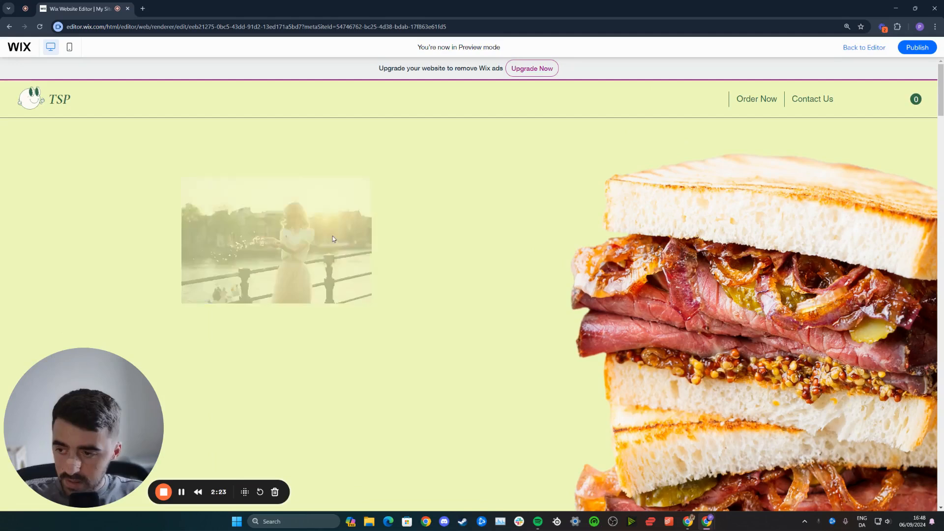